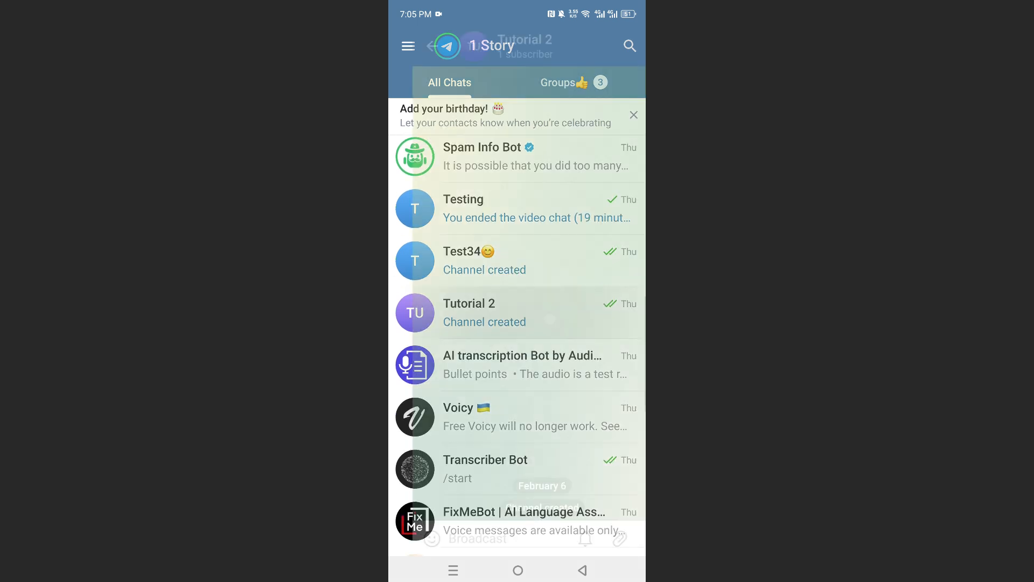
Step: Open the Tutorial 2 channel from the chat list
click(517, 313)
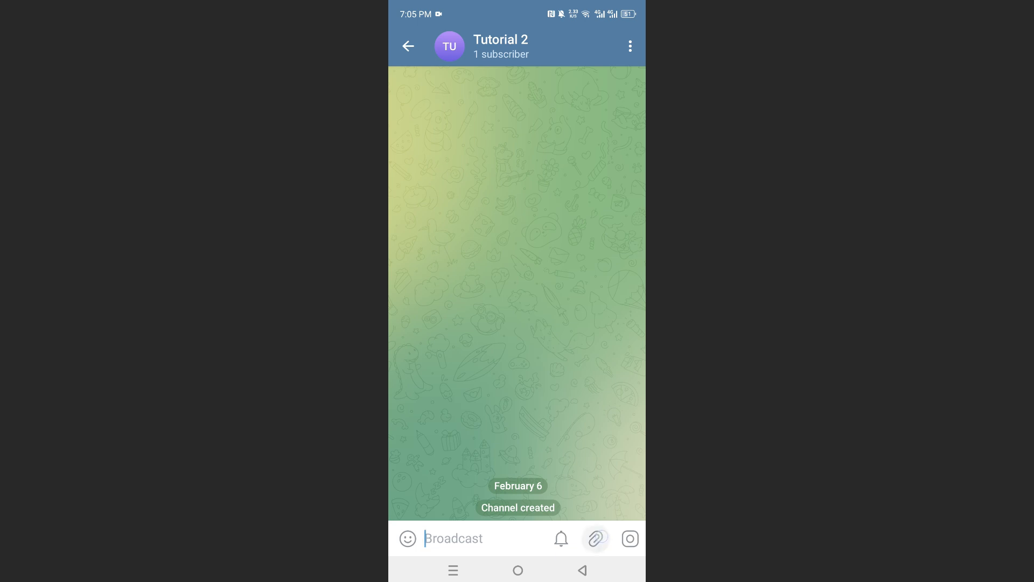
Step: Start a blank new poll from the attachment choices of the Tutorial 2 channel
click(599, 539)
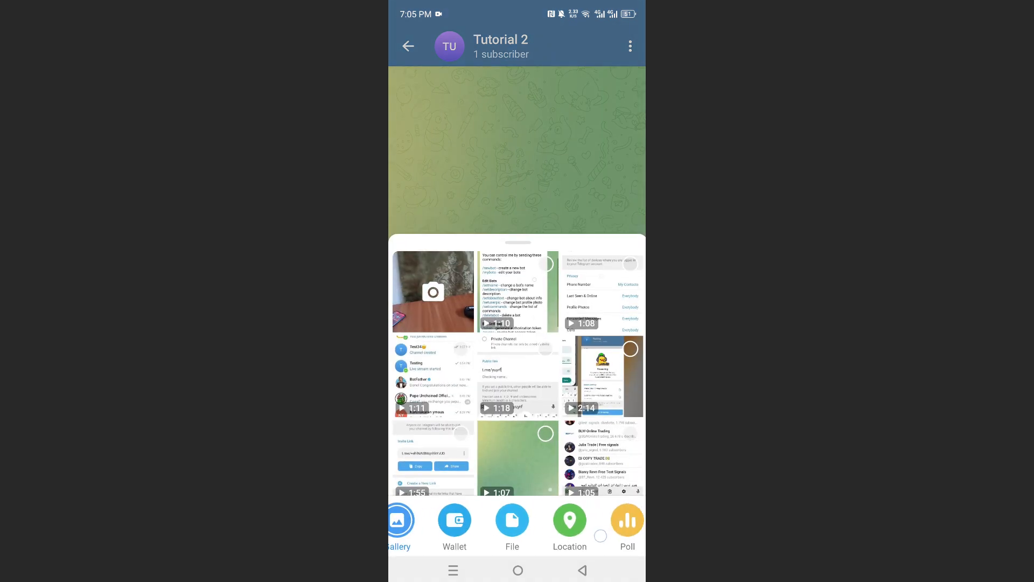
scroll(left, 3)
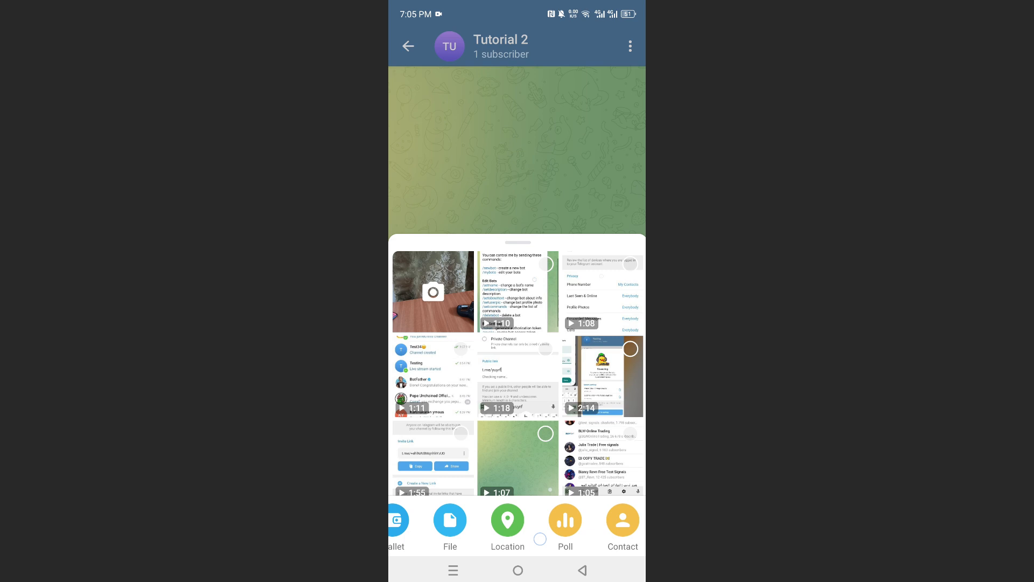
scroll(left, 3)
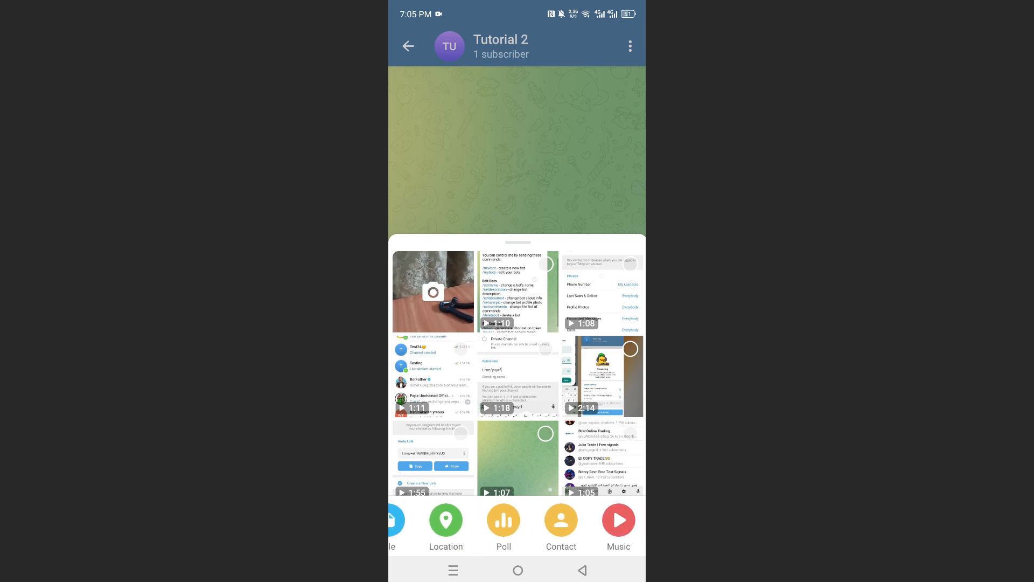
click(503, 521)
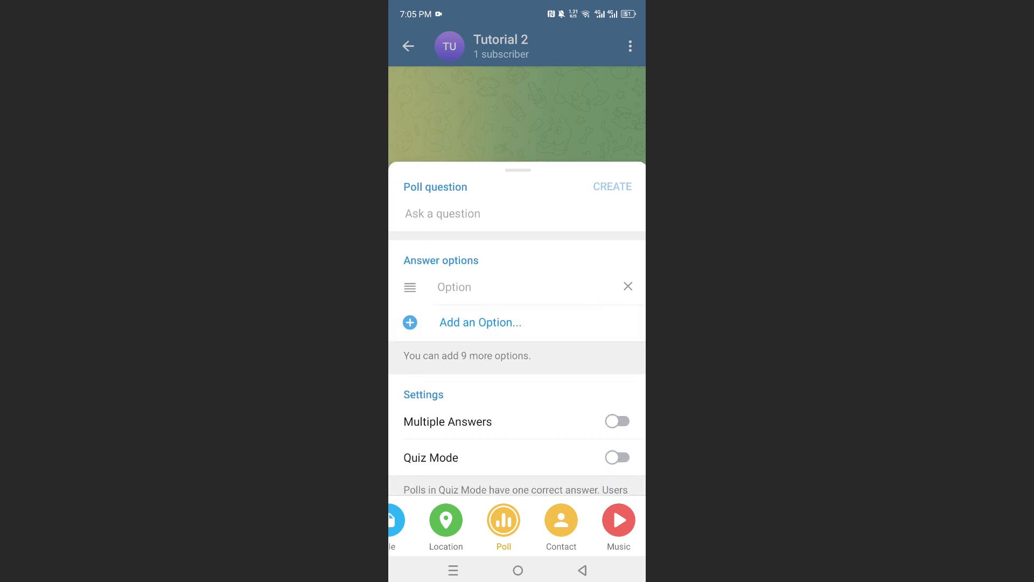
Step: Enter the question 'What is the largest US state (by landmass)', add a second option and enable quiz mode
click(442, 213)
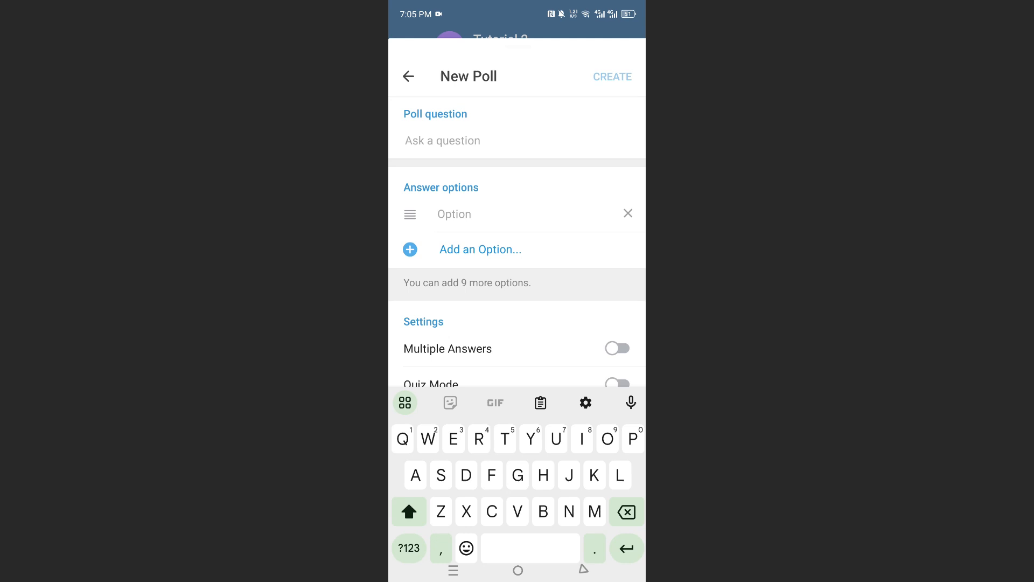
text(What is the largest US state (by landmass))
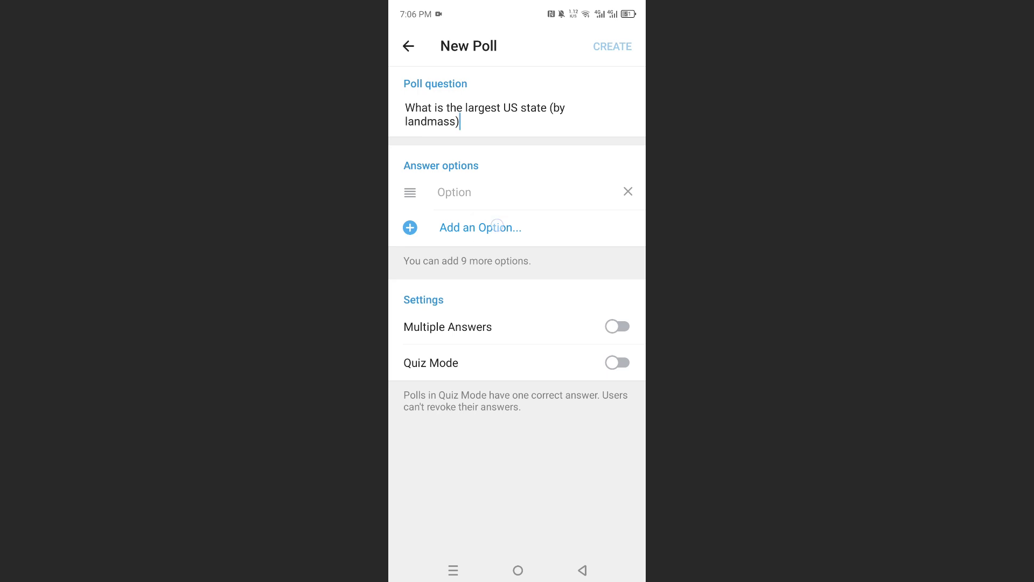
click(480, 227)
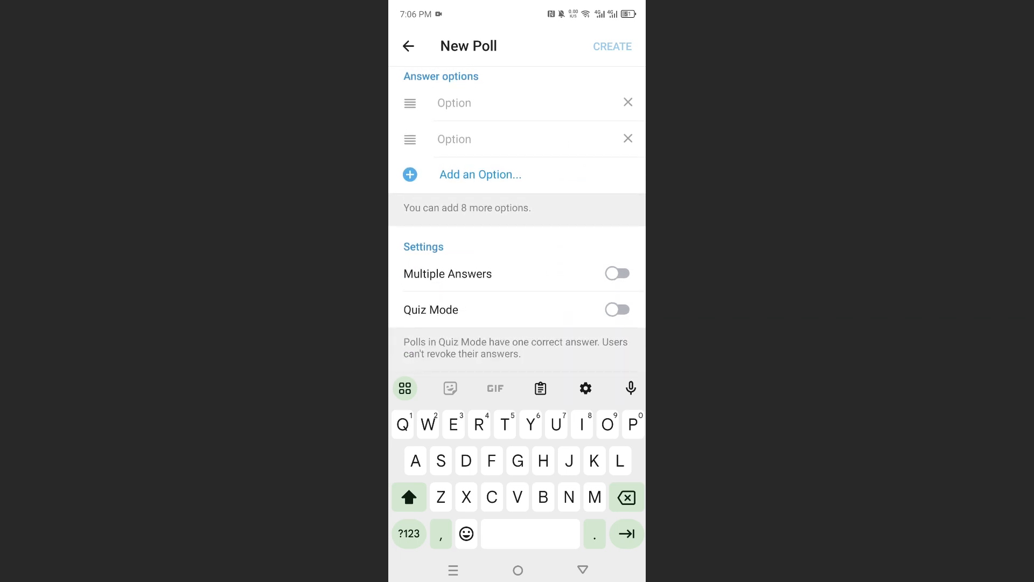
click(617, 309)
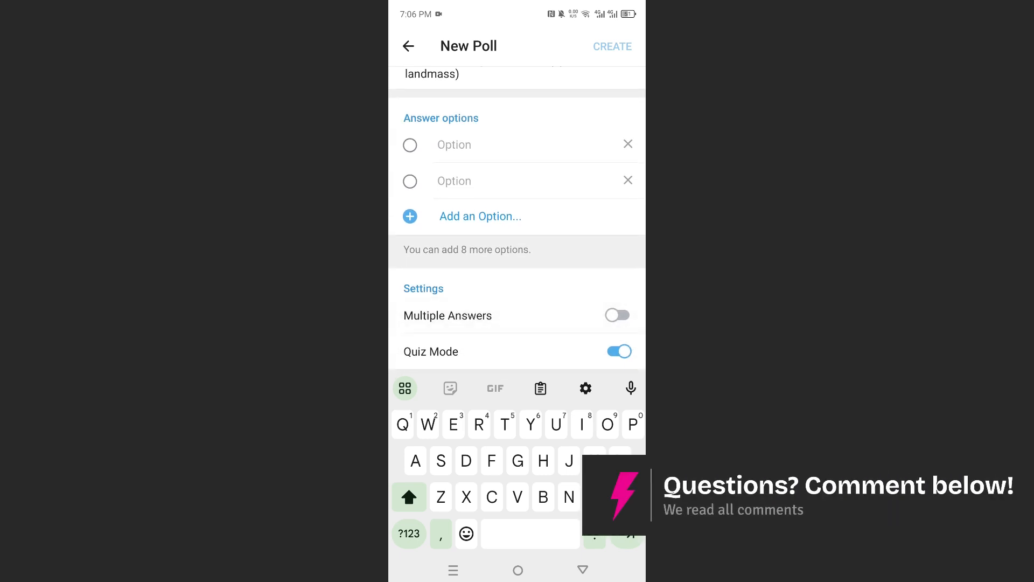
Step: Fill the answer options with Texas, Alaska and California
text(Alaska)
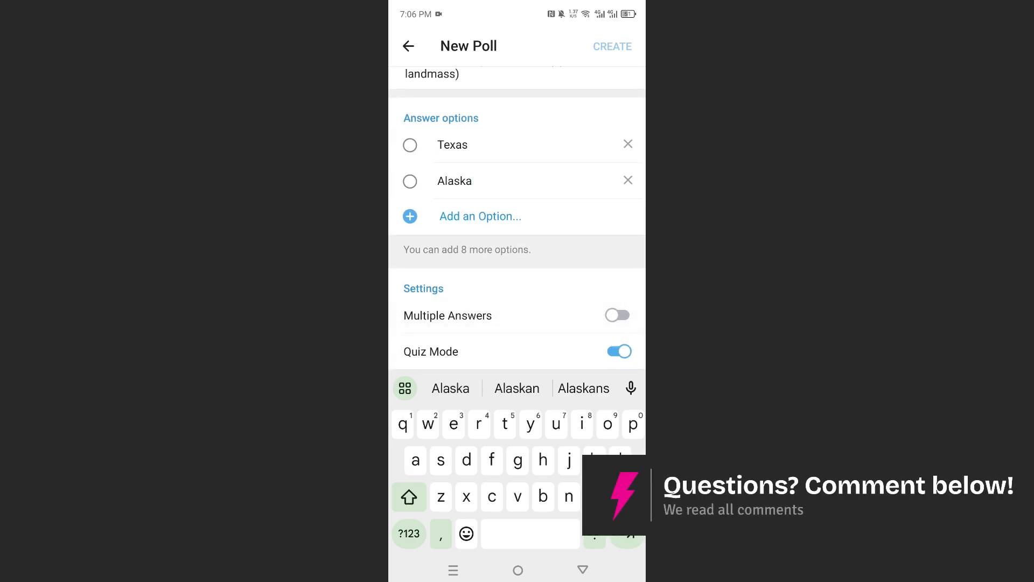
text(California)
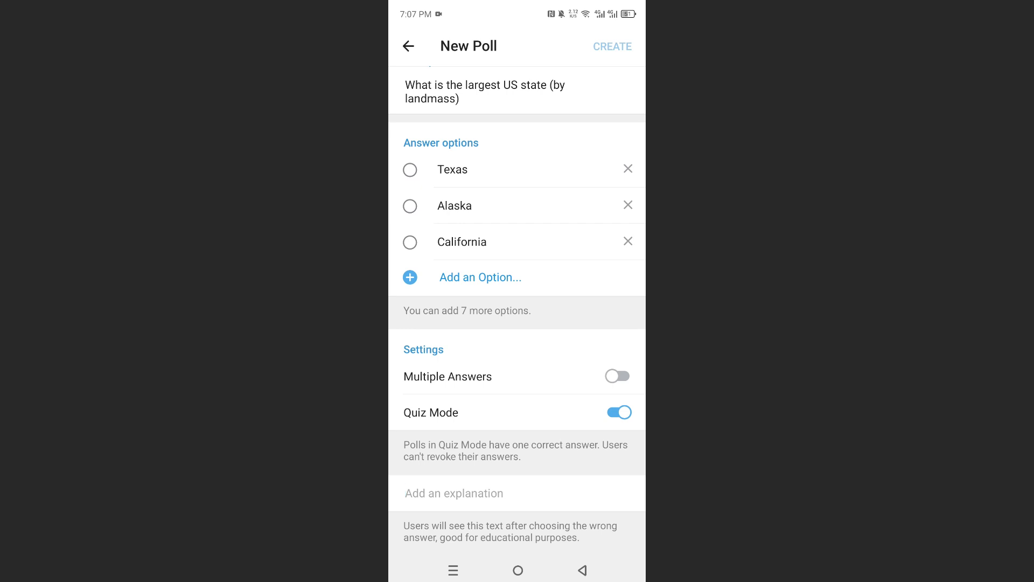
Step: Mark Alaska as the correct answer and post the quiz to the channel
click(410, 206)
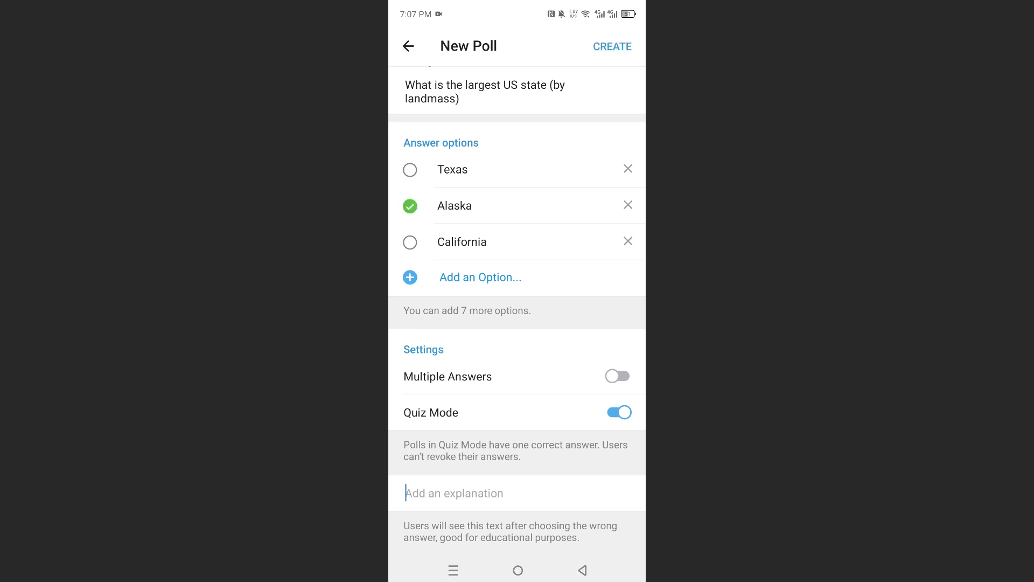
click(613, 46)
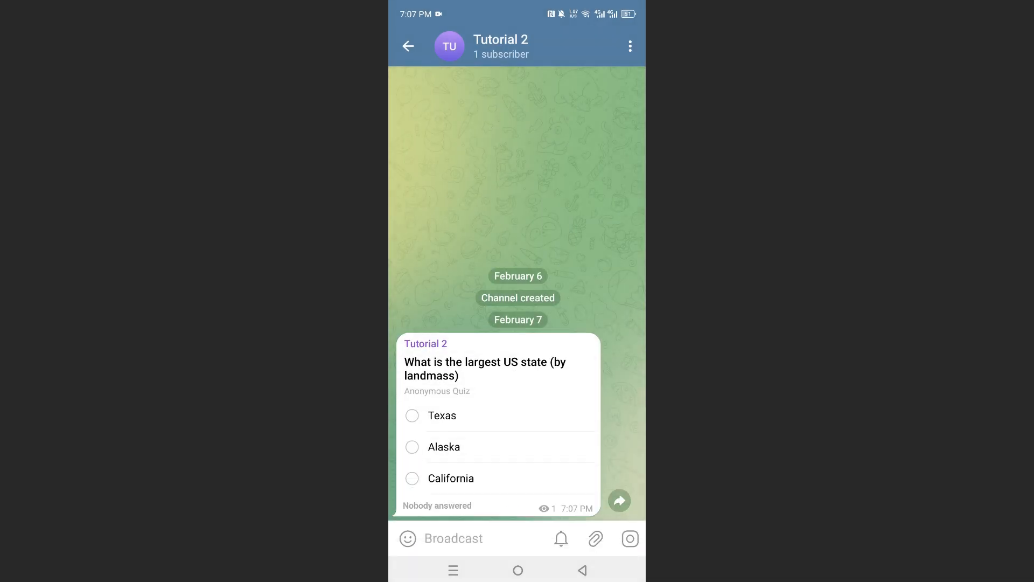